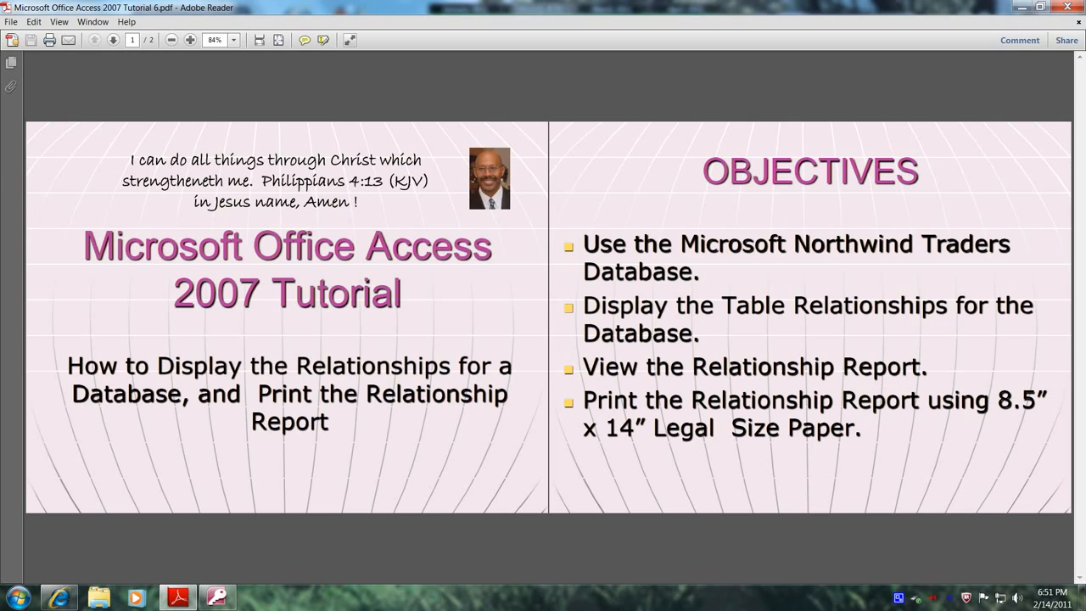
mouse_move(652, 223)
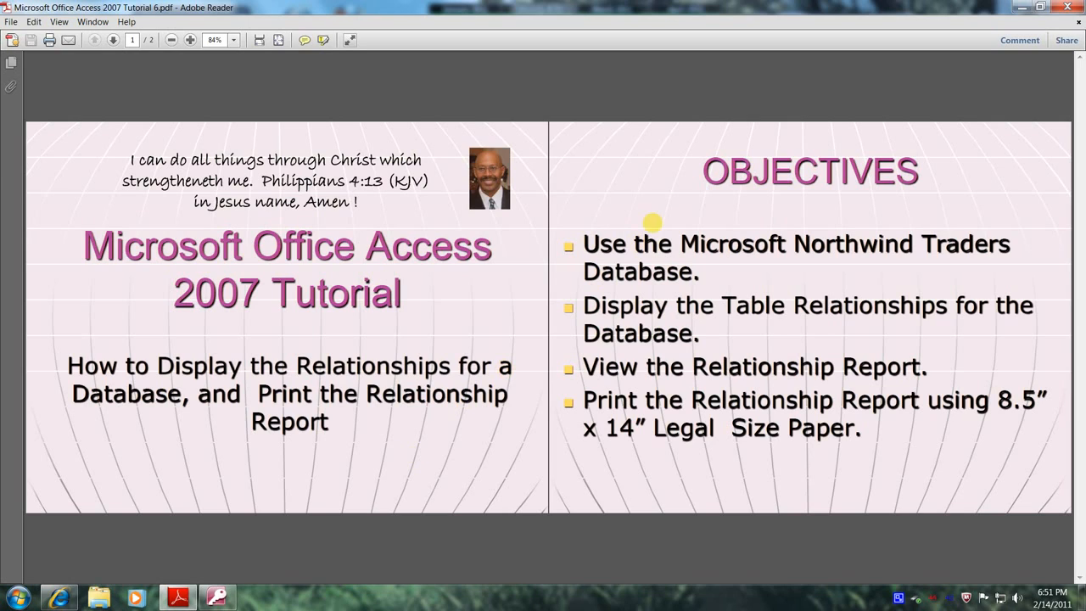
mouse_move(919, 305)
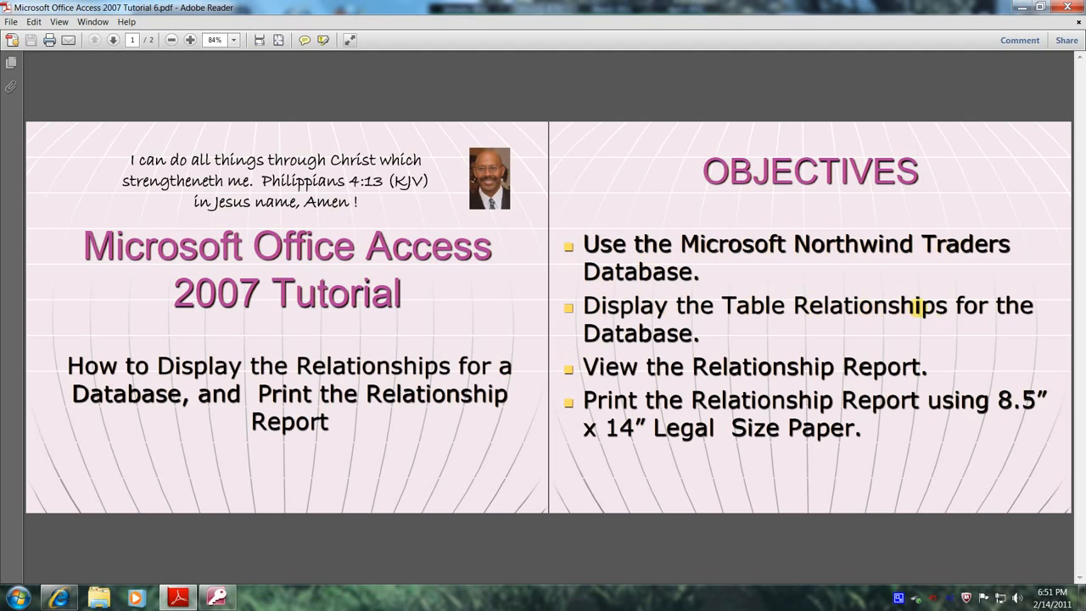
mouse_move(814, 436)
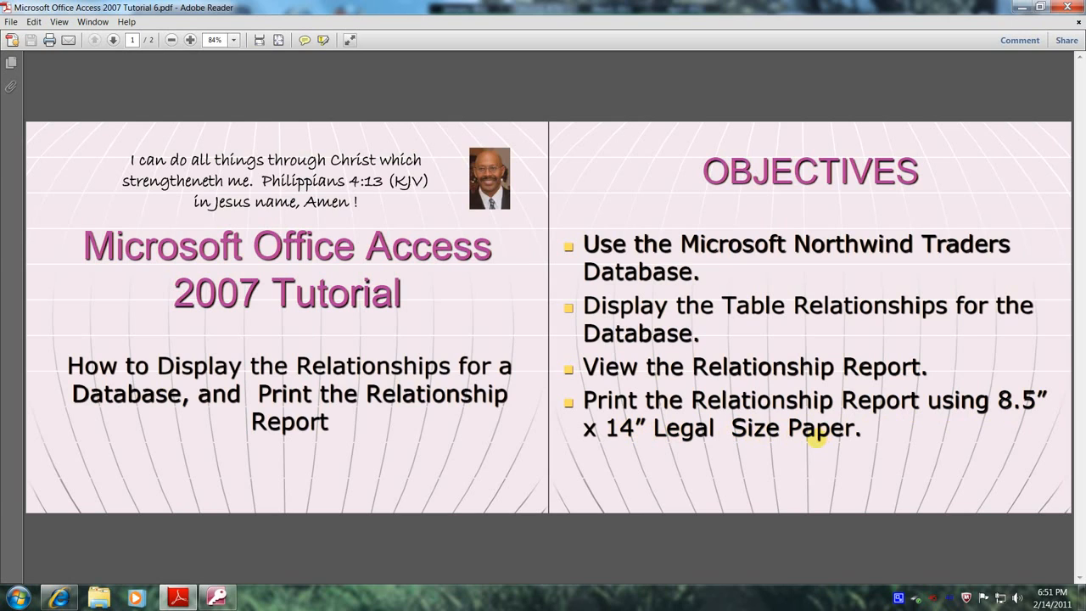
mouse_move(236, 438)
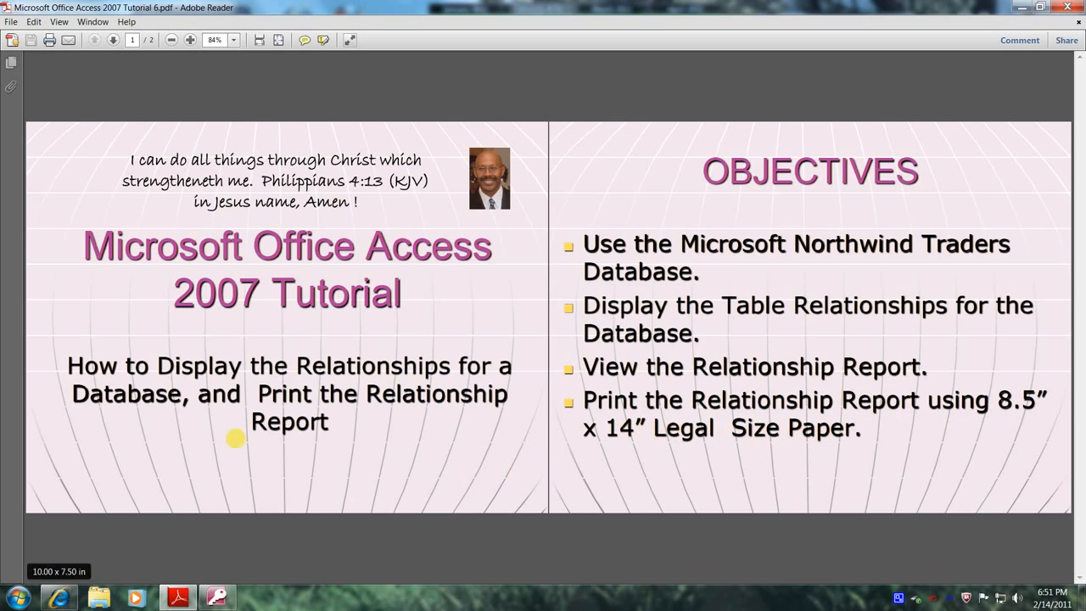
Switch to Access and open Northwind 2007 from the Microsoft Press documents folder
click(217, 599)
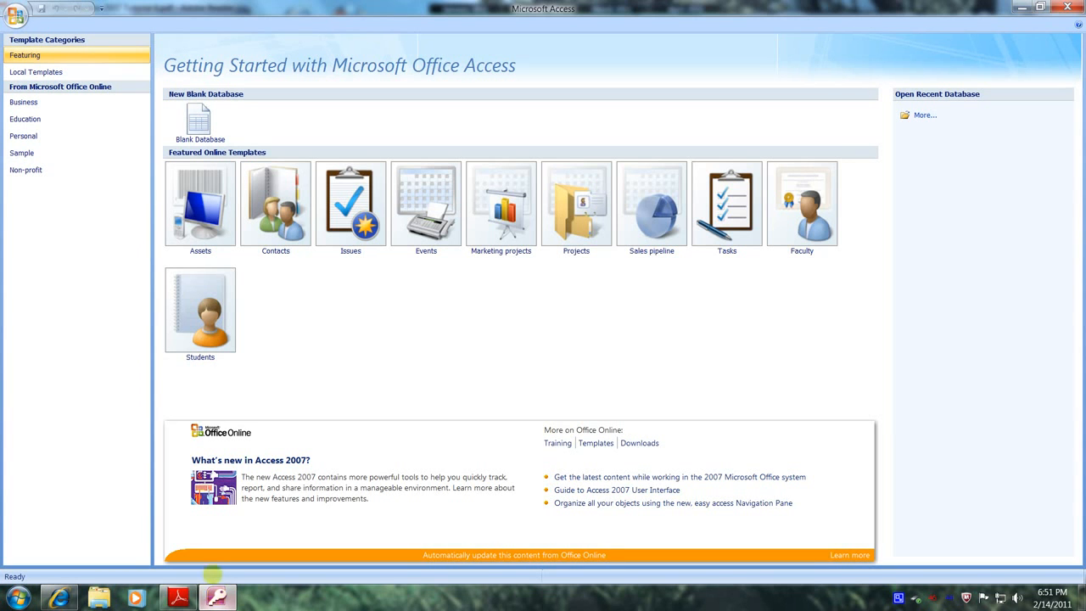
mouse_move(85, 221)
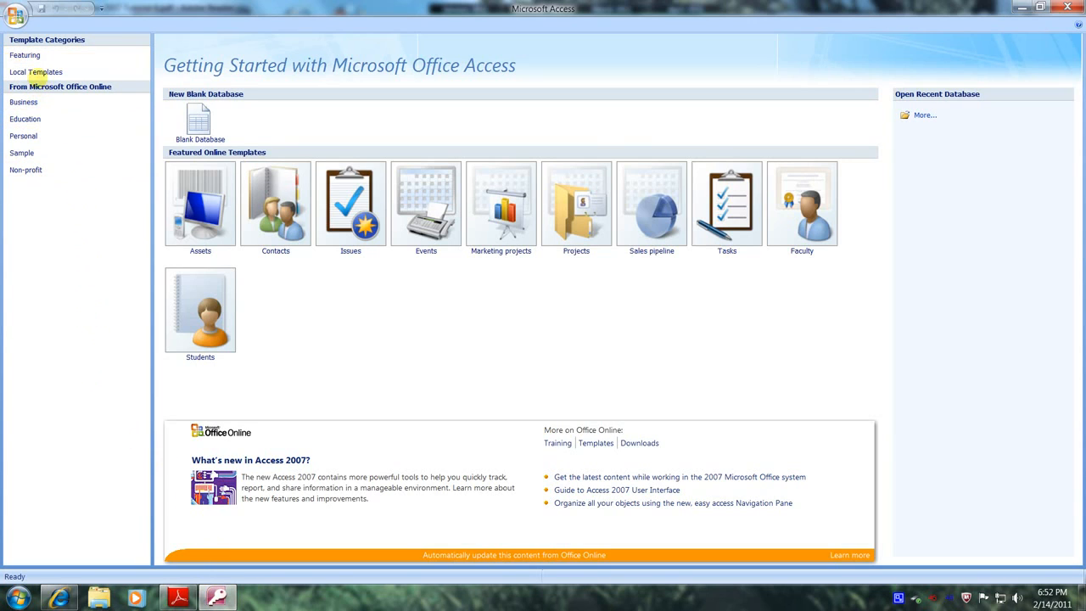
click(17, 15)
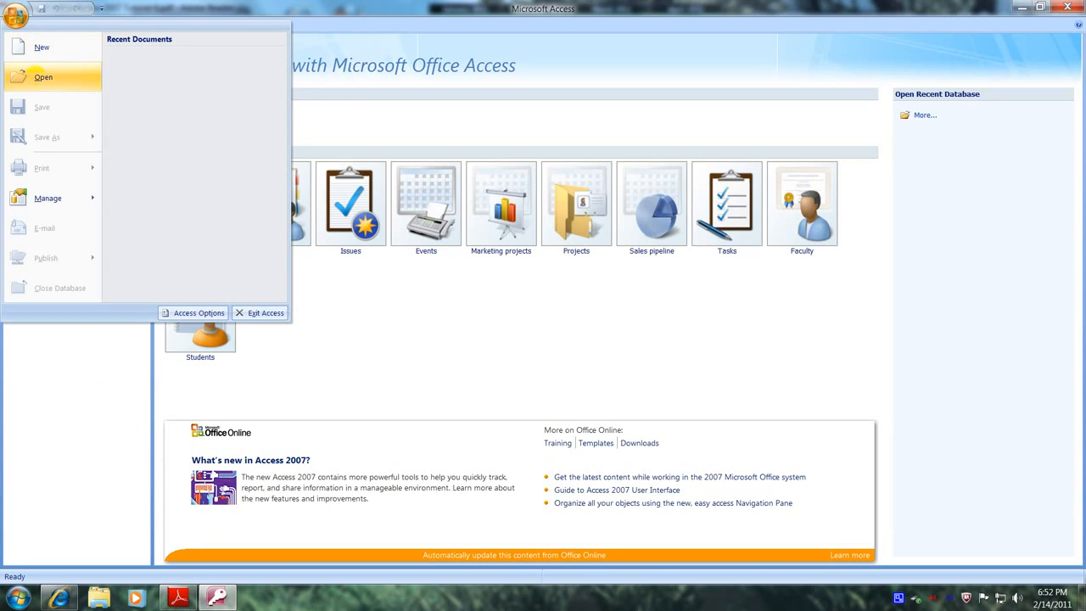
click(43, 77)
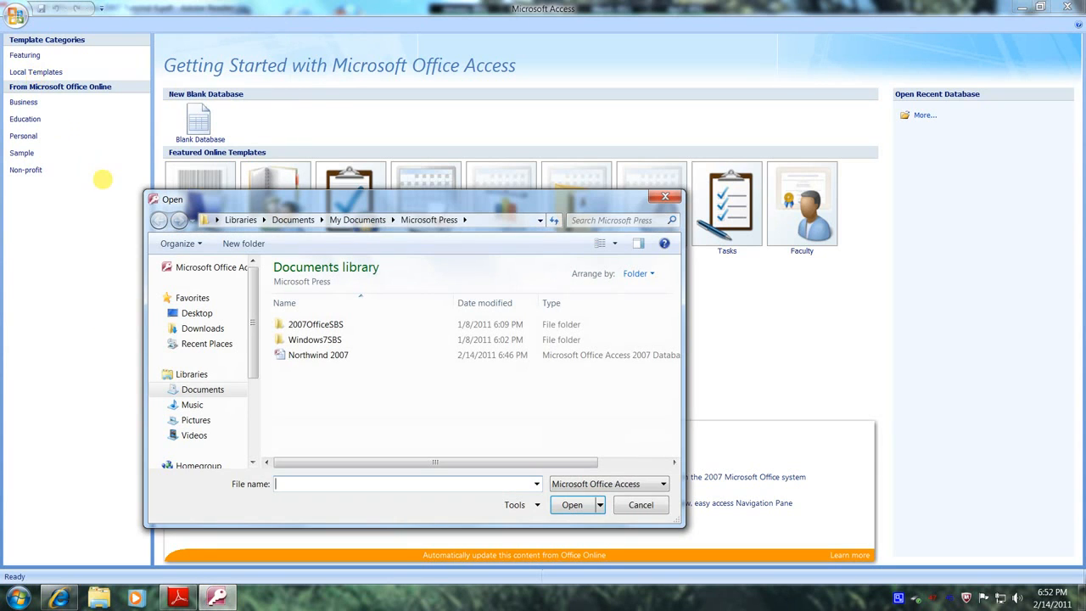
click(315, 339)
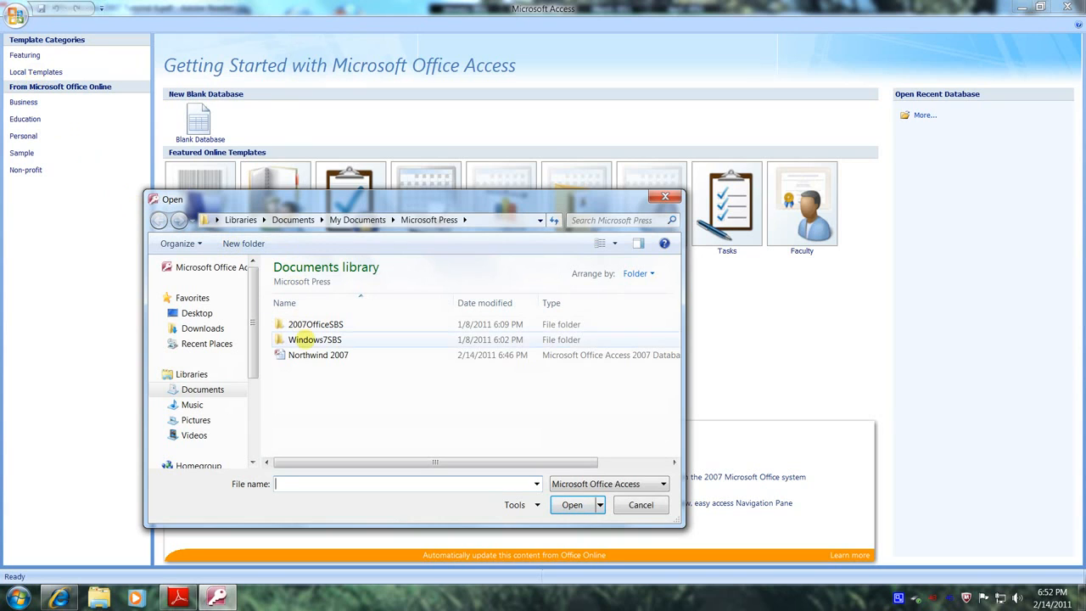
mouse_move(319, 355)
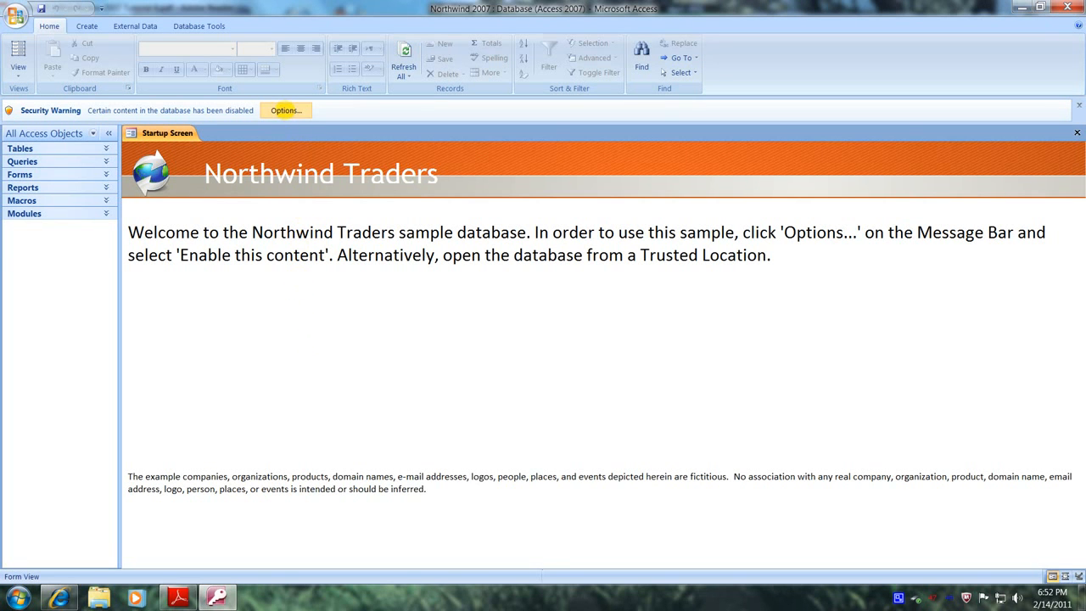
Enable the Northwind content from the Security Warning bar and log in to Northwind Traders
click(285, 110)
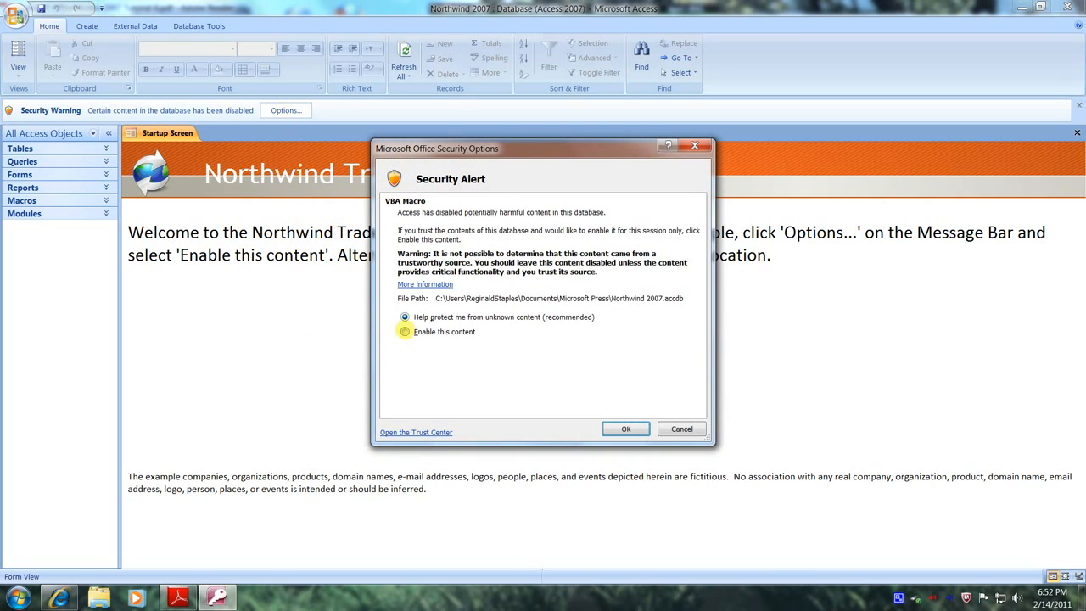
click(405, 331)
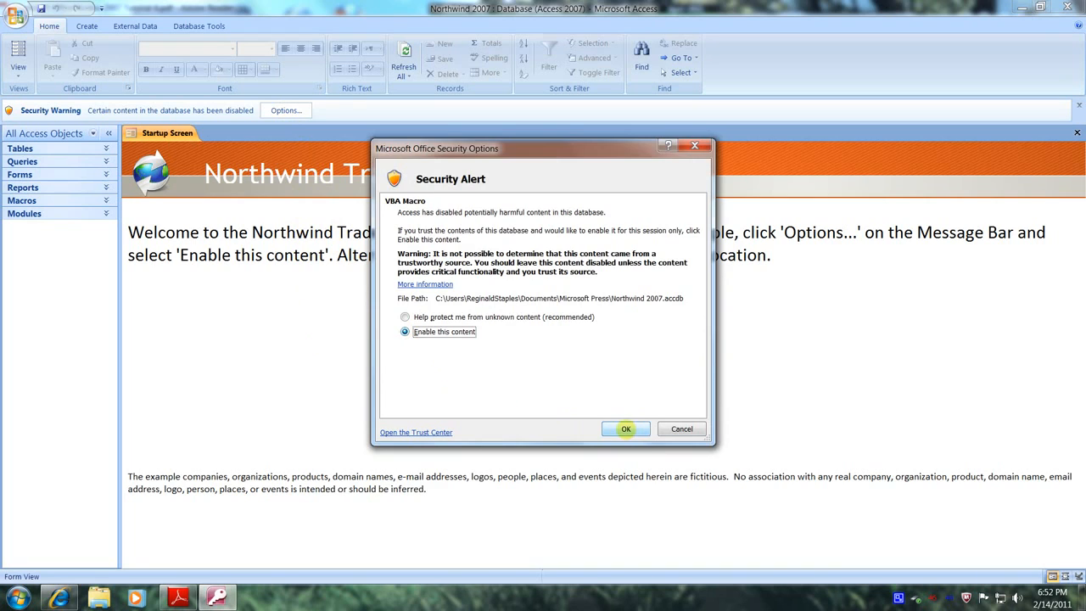
click(625, 428)
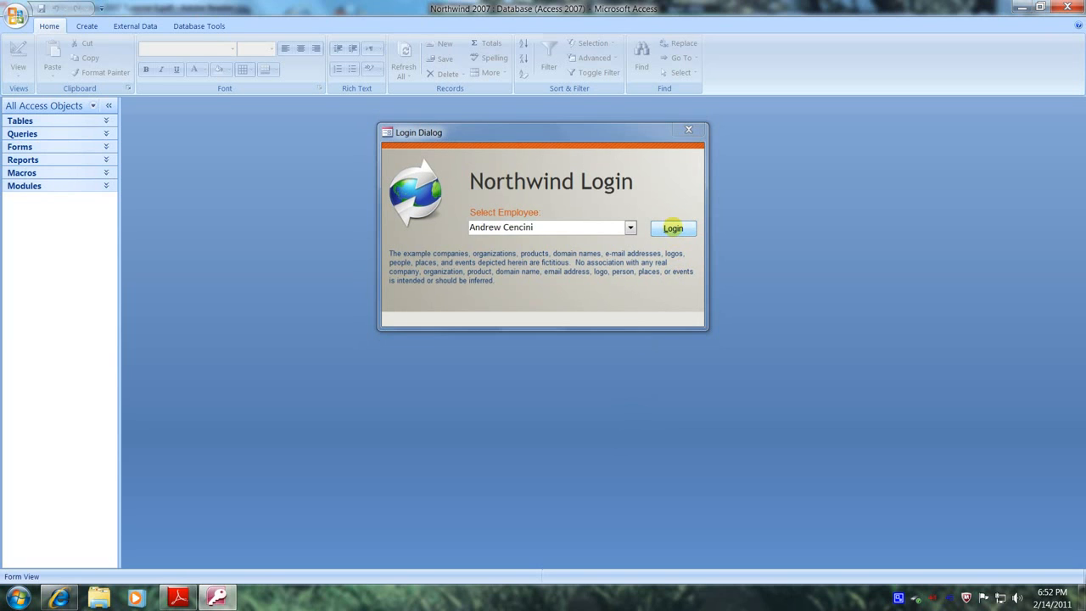
click(673, 228)
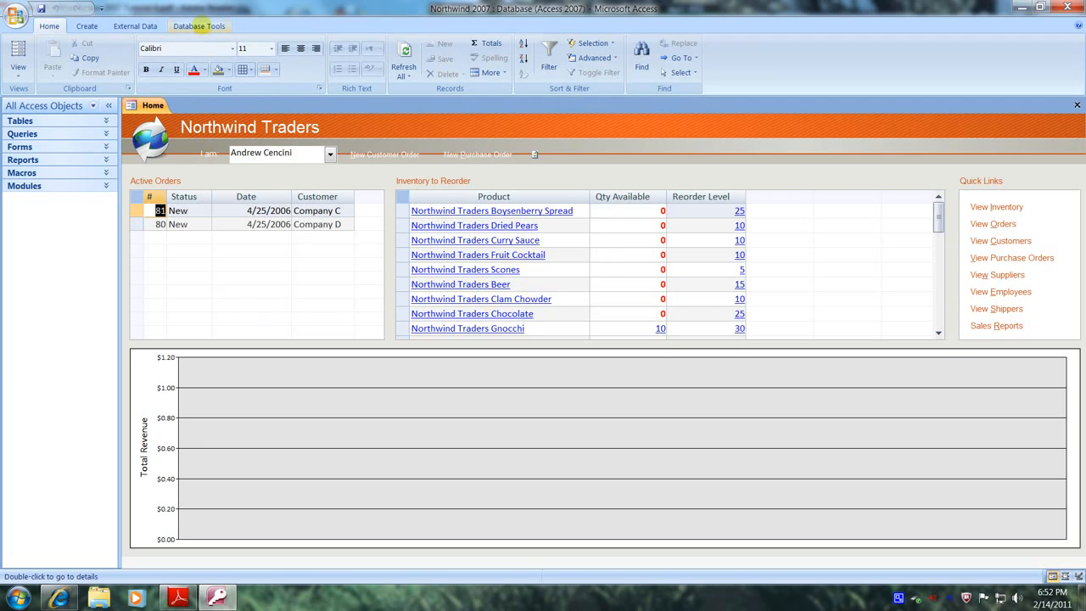
Open the Relationships window from Database Tools to see Northwind's linked tables
click(199, 25)
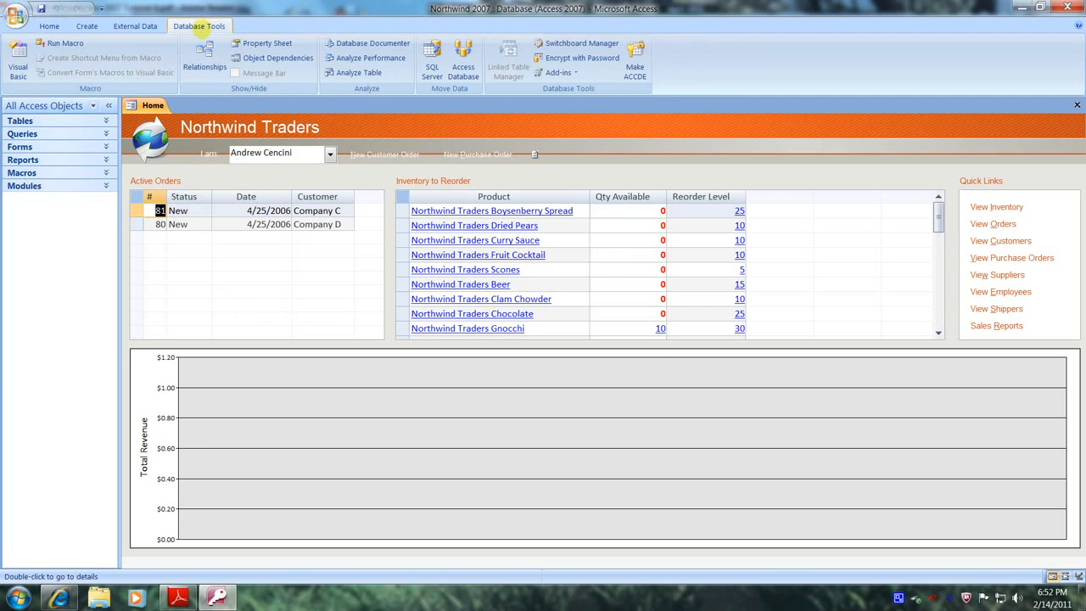
mouse_move(205, 57)
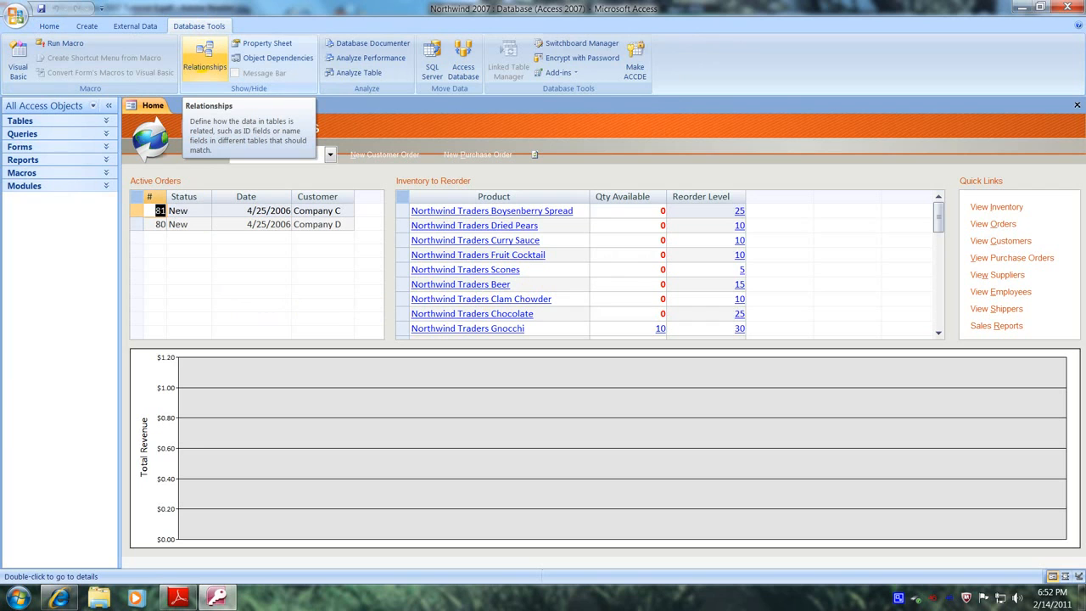
click(204, 66)
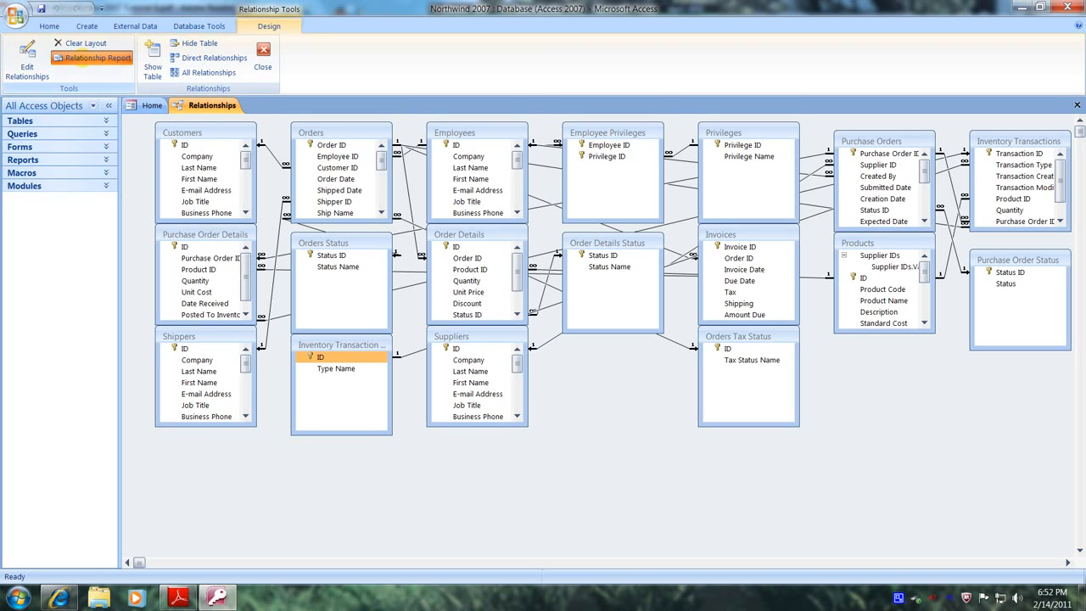
Generate the Relationship Report in landscape on legal paper and bring up the Print dialog
click(96, 58)
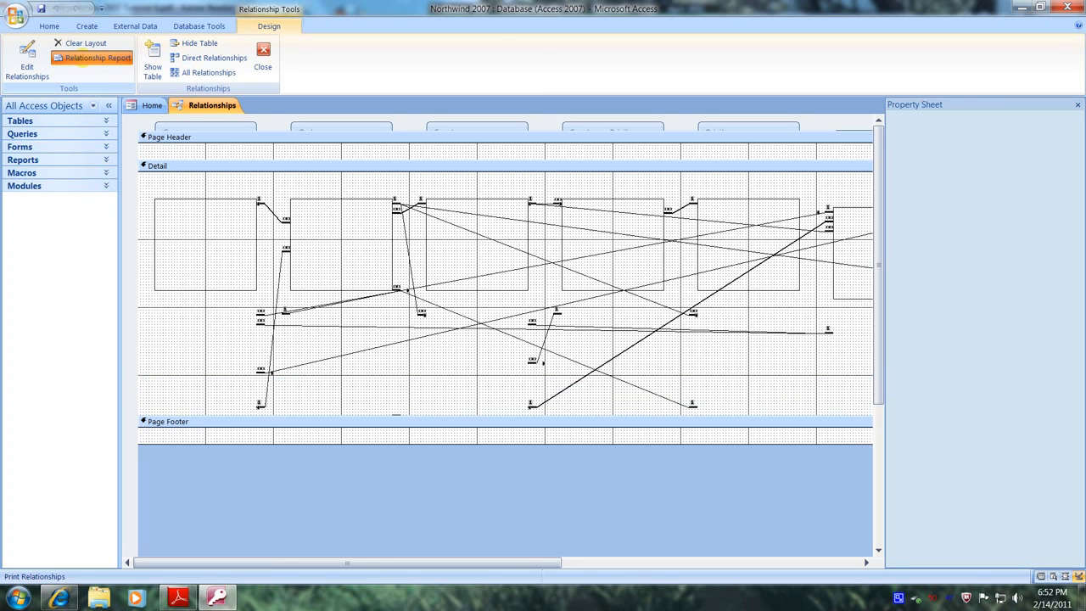
click(96, 57)
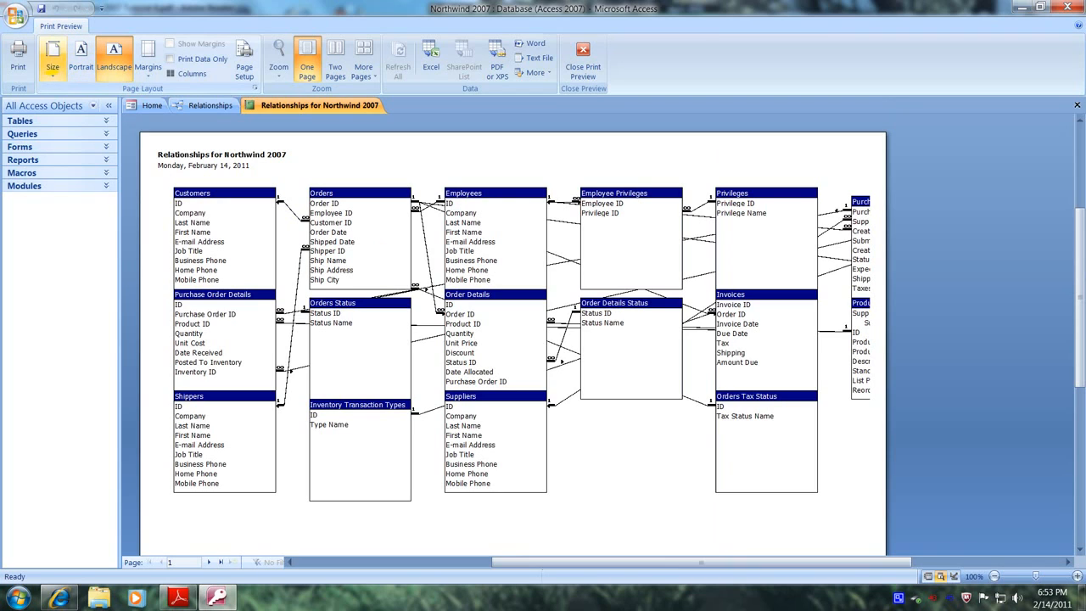
click(52, 59)
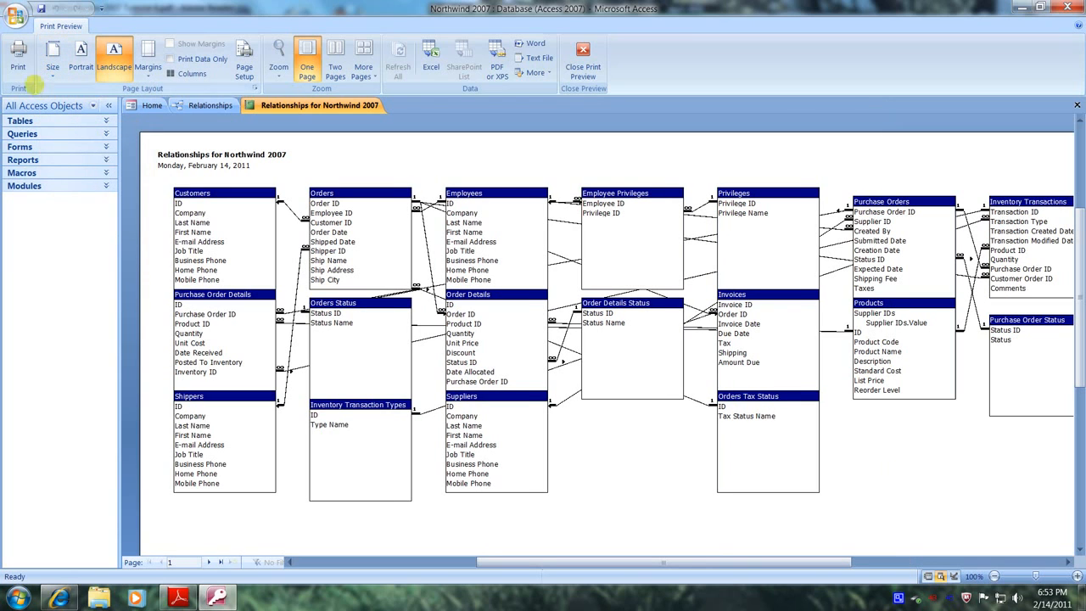
click(18, 55)
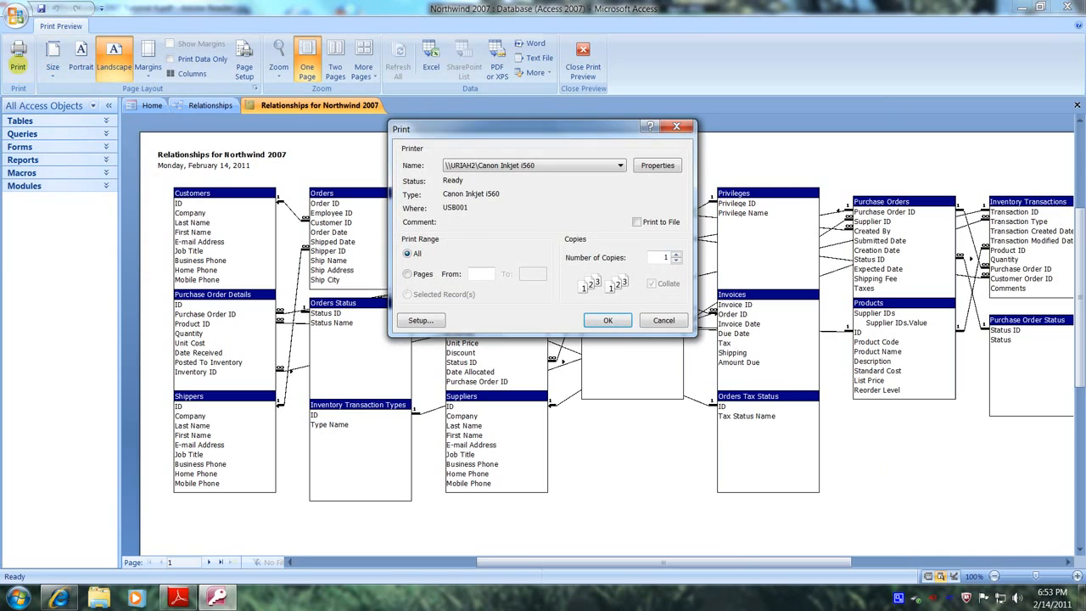